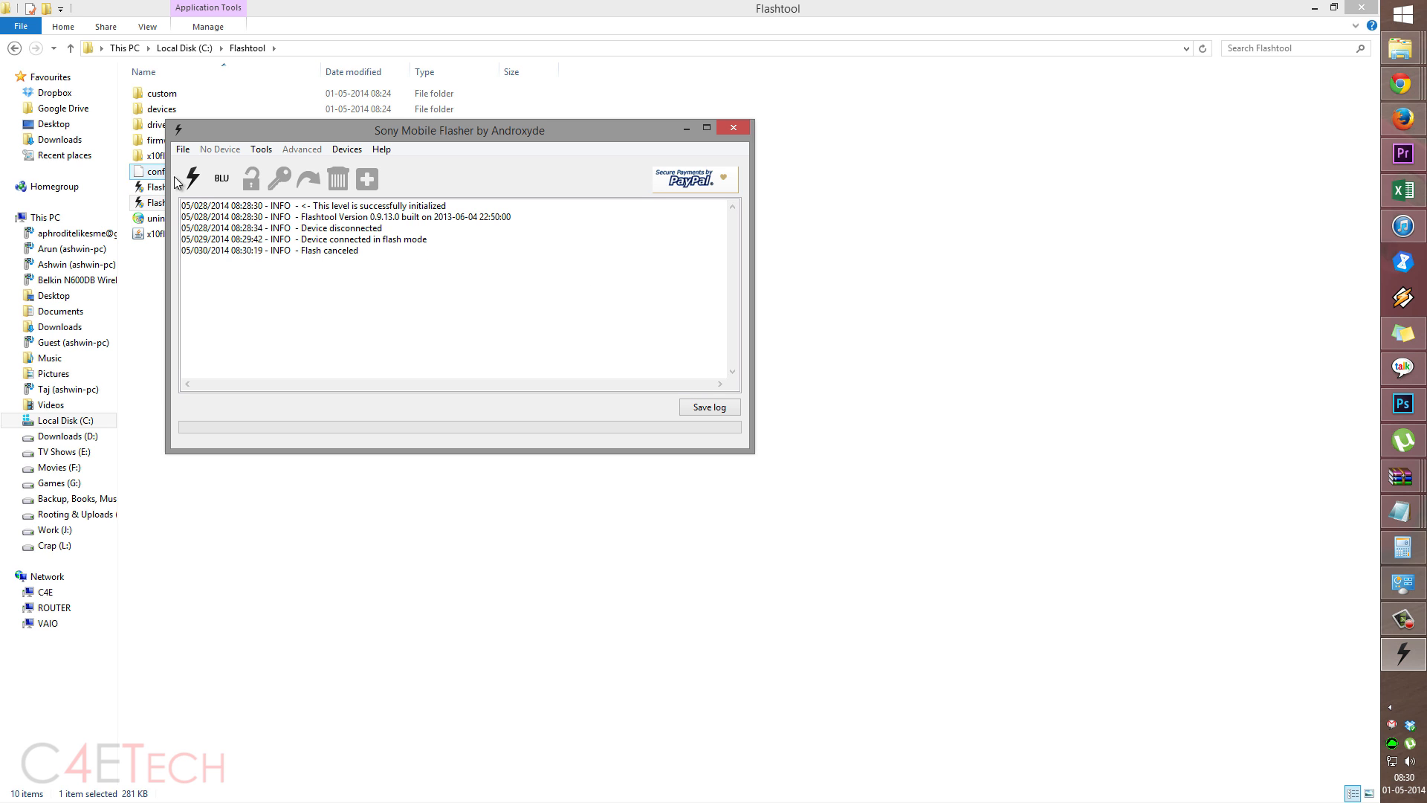
Start a firmware flash job from the Flash toolbar button to bring up the Bootmode chooser
{"action": "left_click", "coordinate": [189, 178]}
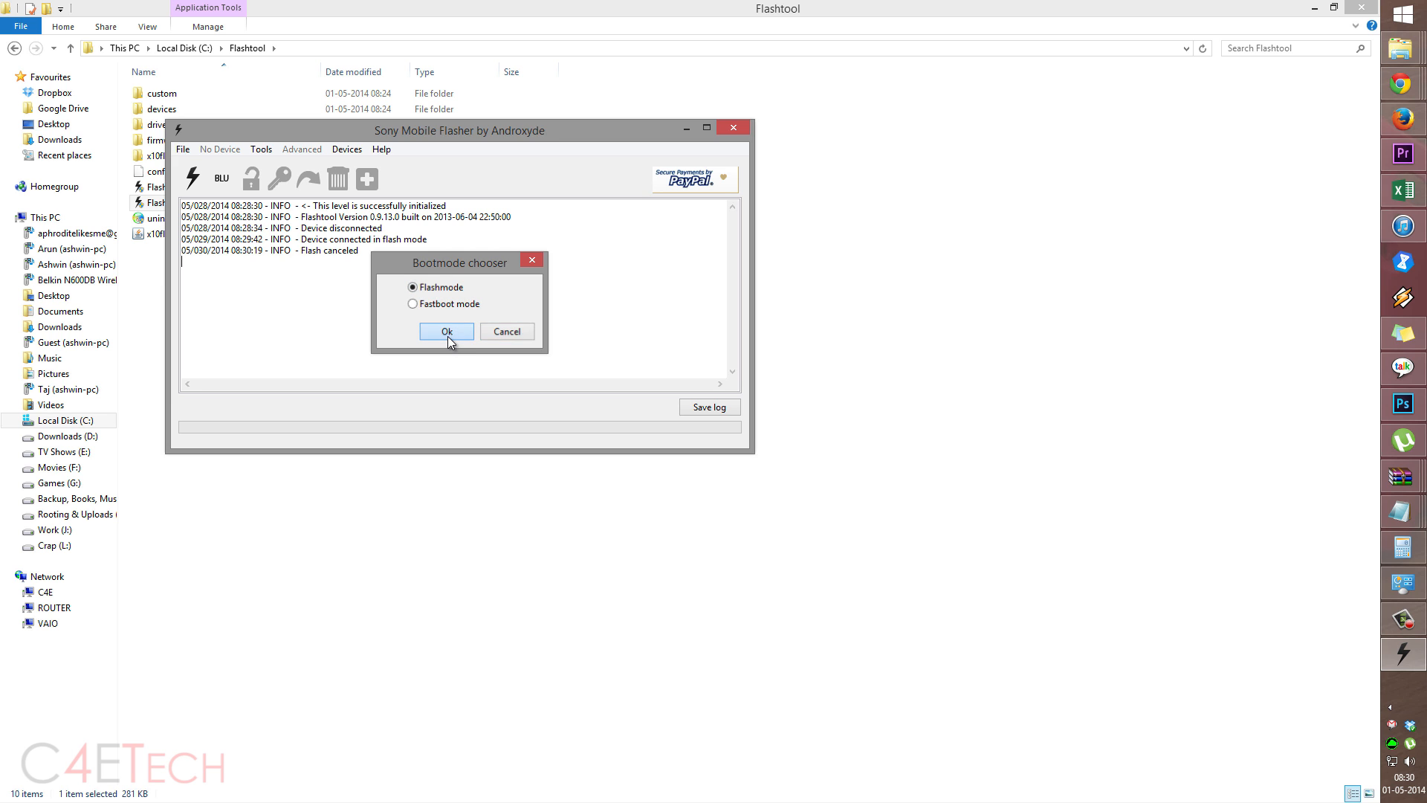
Confirm Flashmode and start flashing the C6902 14.1.G.1.534 Generic IN firmware
{"action": "left_click", "coordinate": [446, 332]}
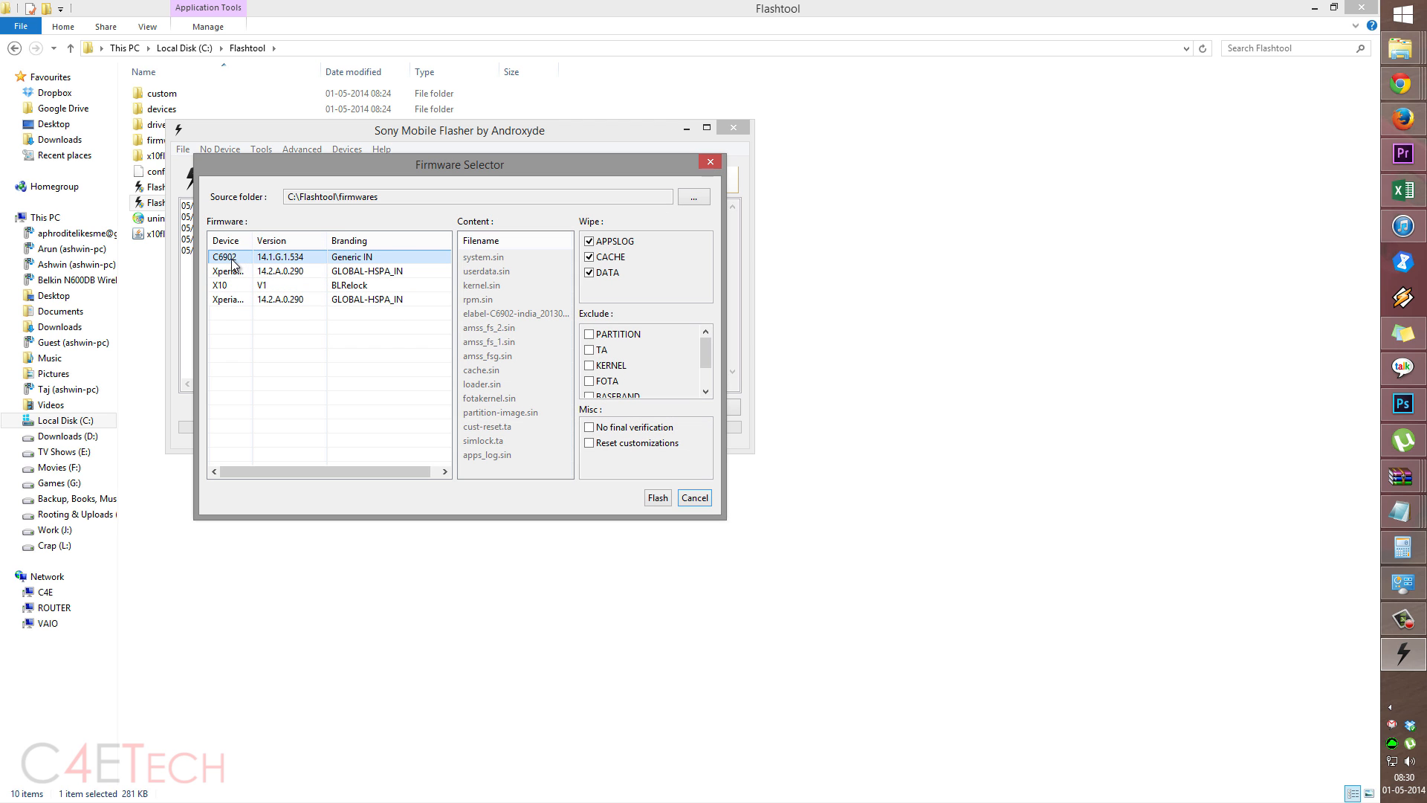
{"action": "mouse_move", "coordinate": [307, 263]}
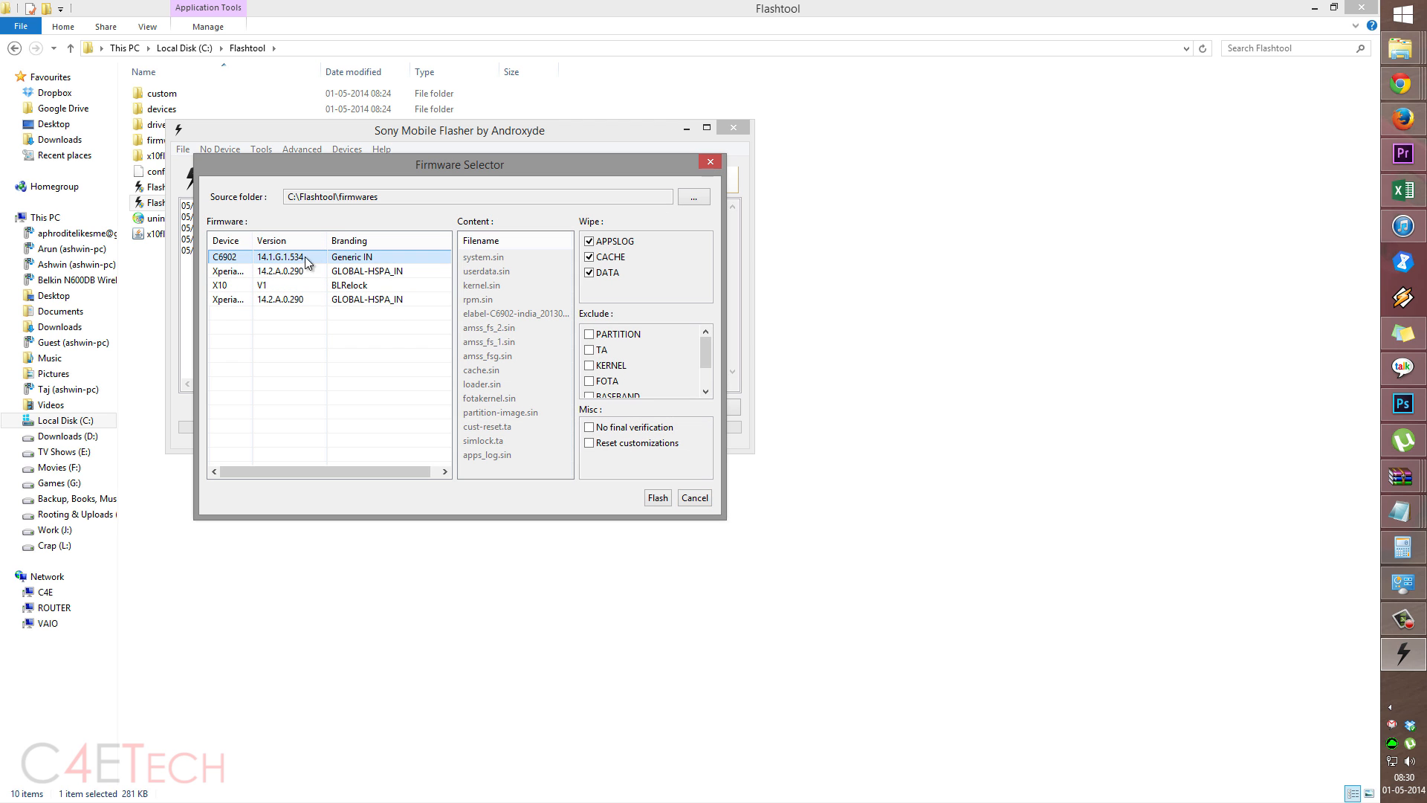
{"action": "mouse_move", "coordinate": [223, 266]}
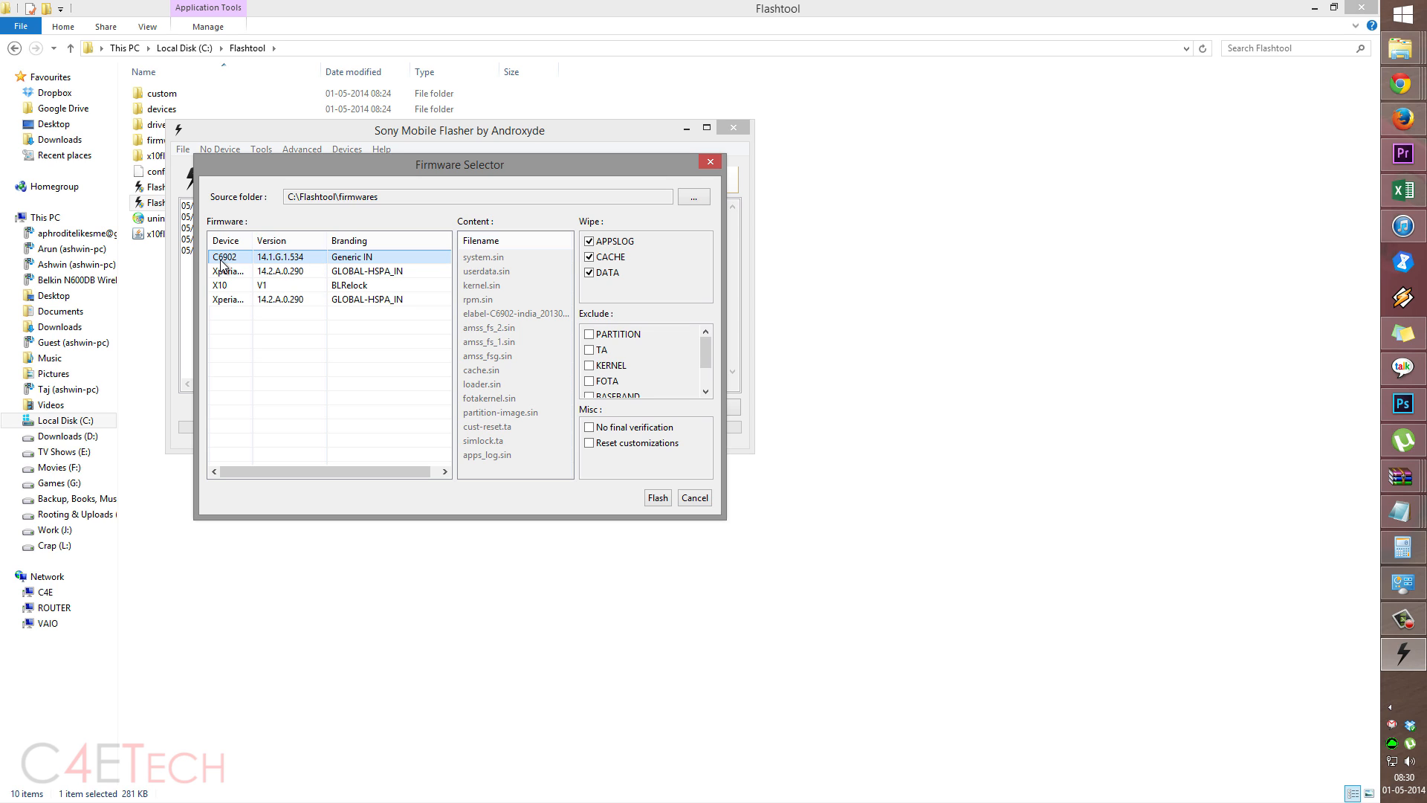
{"action": "mouse_move", "coordinate": [296, 262]}
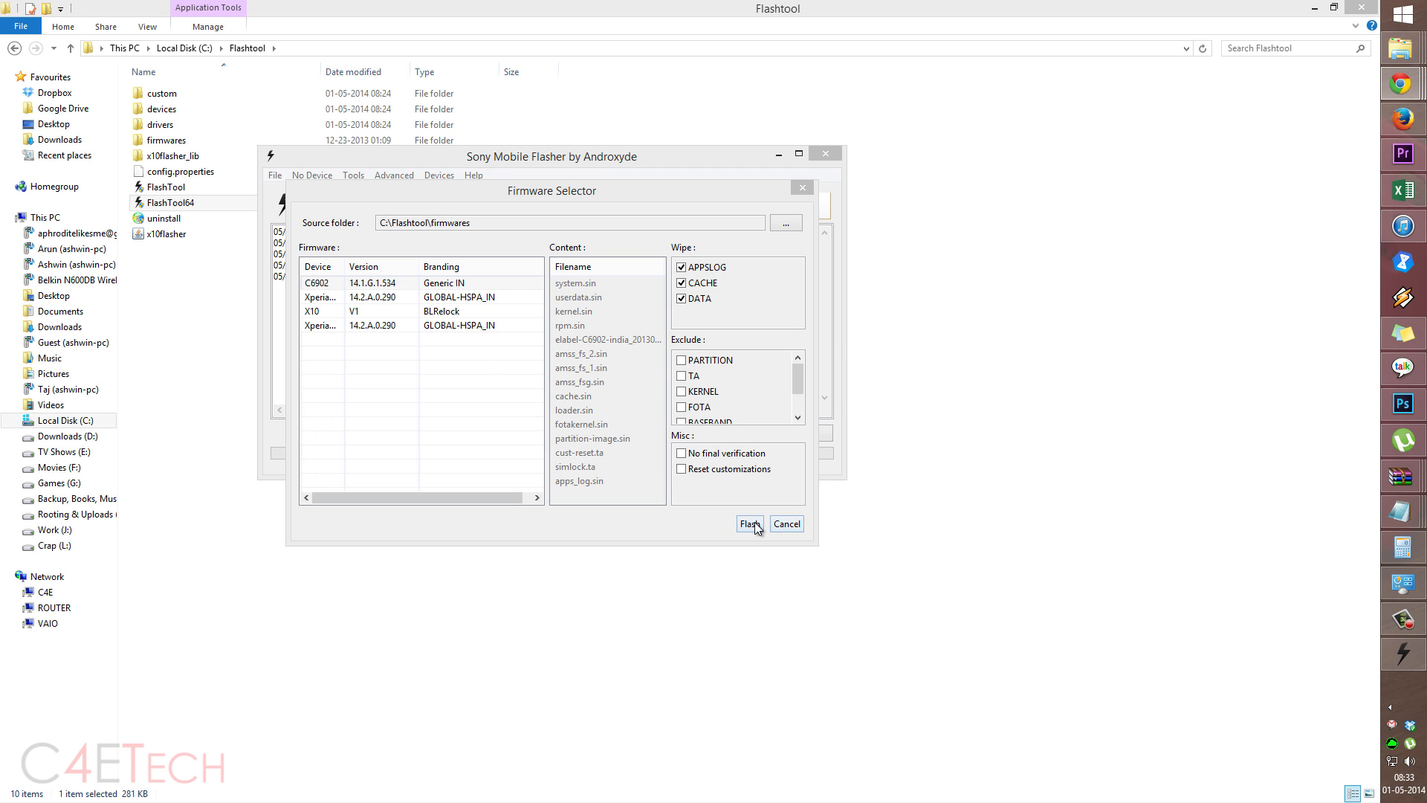
{"action": "left_click", "coordinate": [750, 523]}
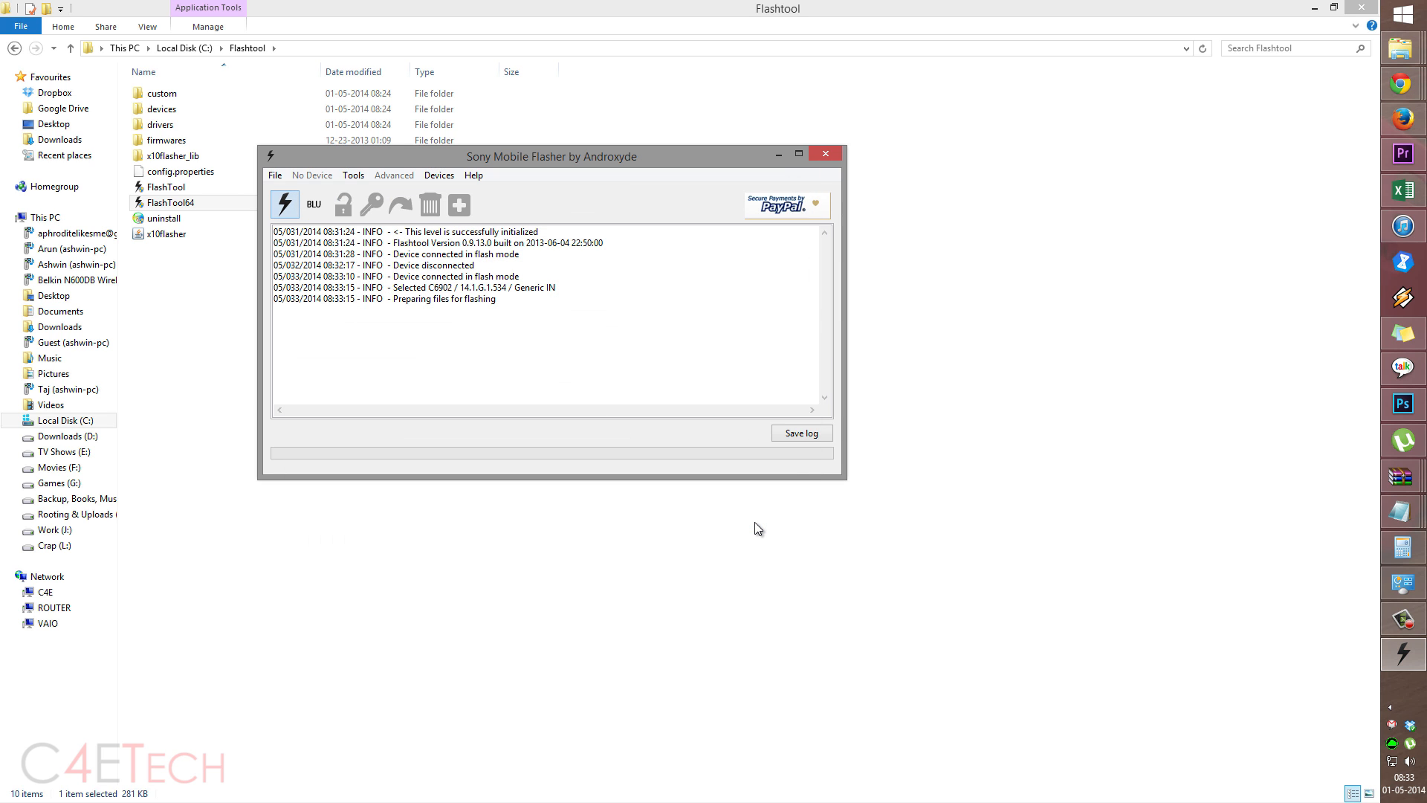